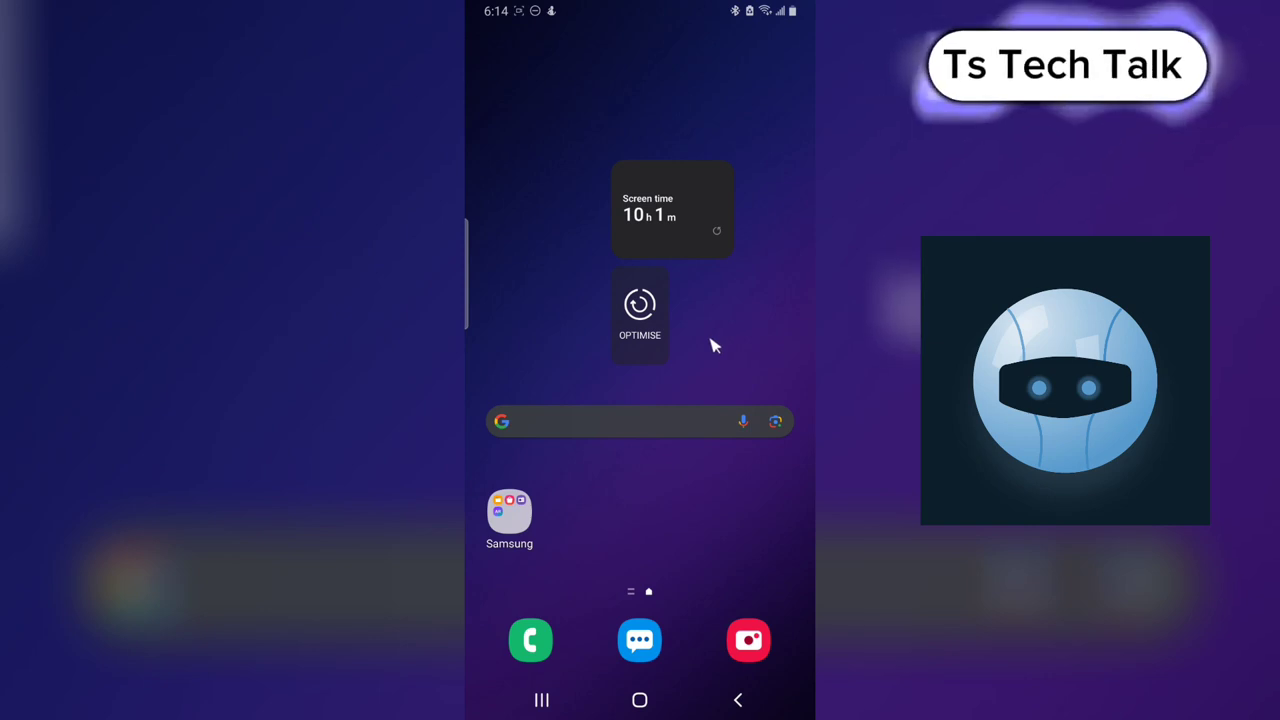
pyautogui.moveTo(710, 352)
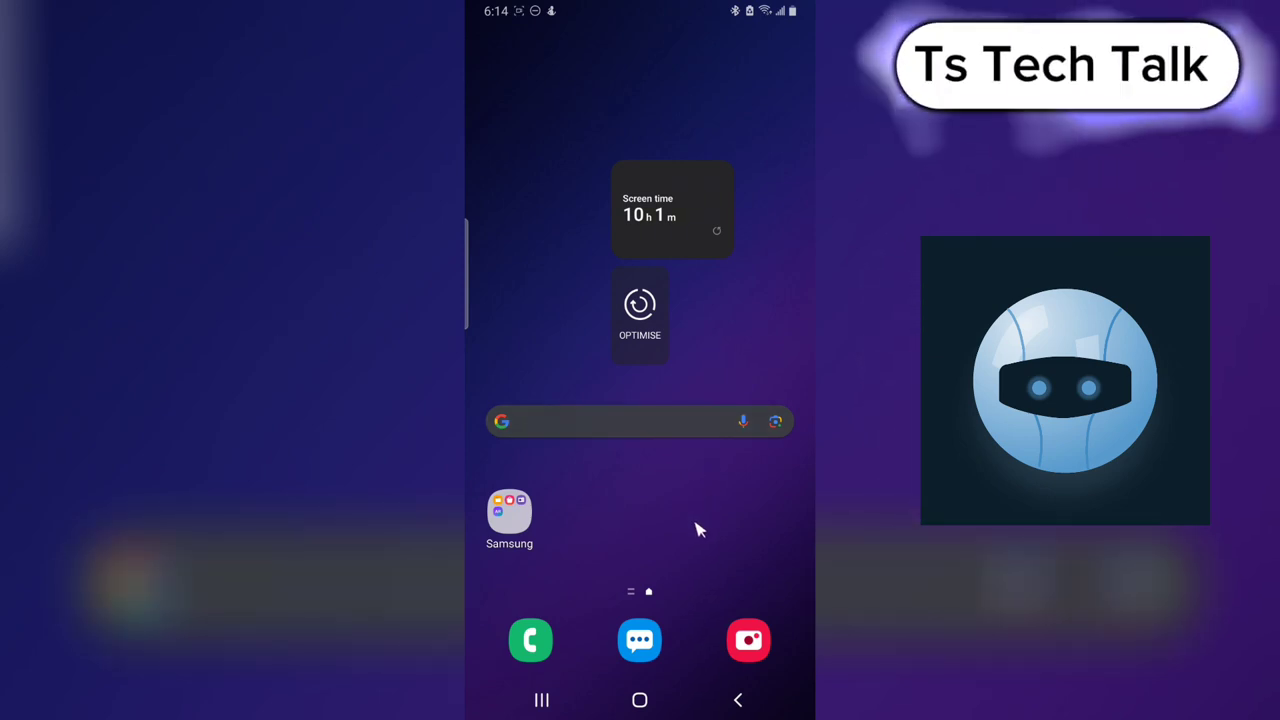
pyautogui.moveTo(716, 520)
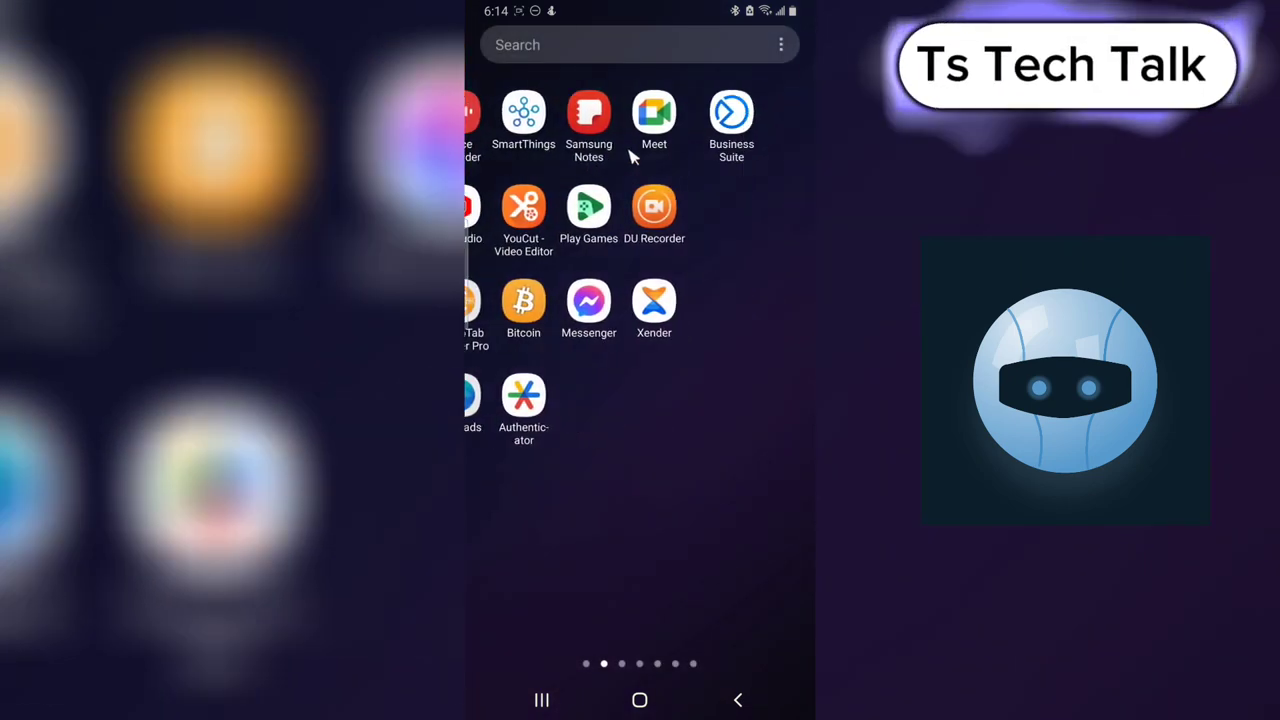
# - Swipe through the app drawer to reach and launch TikTok
pyautogui.hscroll(-3)
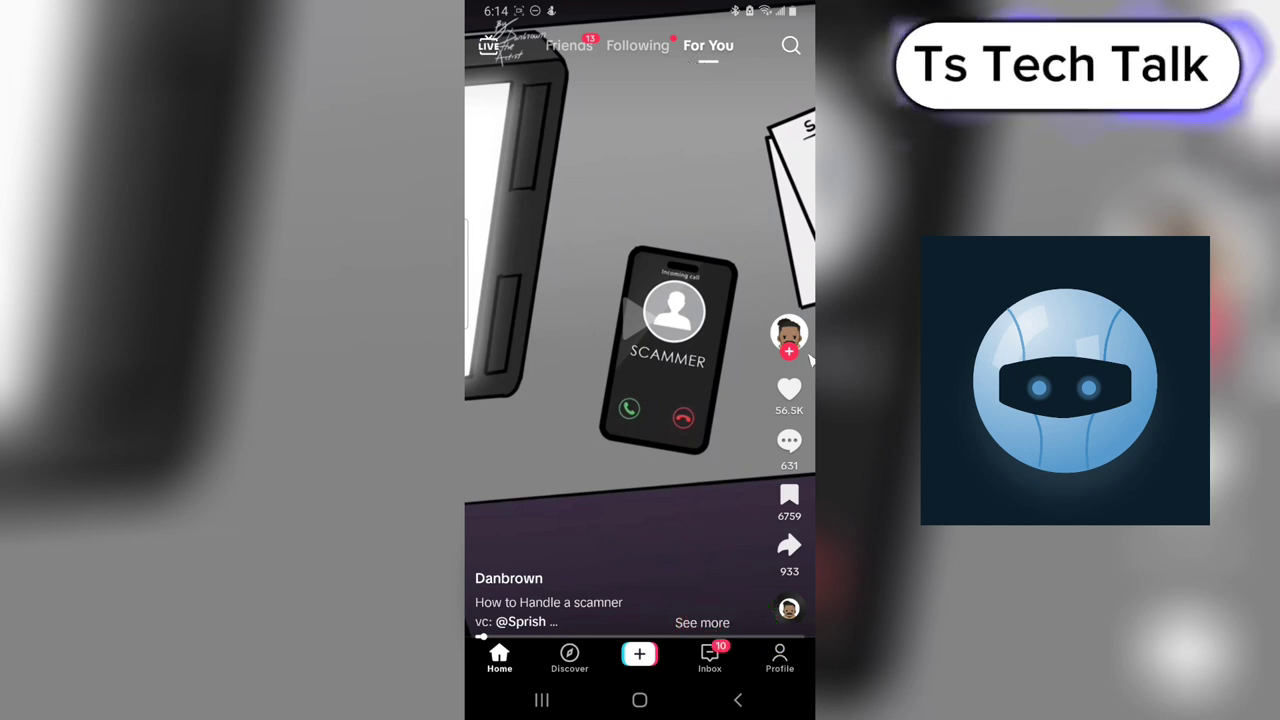
# - Switch to your own profile page showing follower and following counts
pyautogui.click(780, 660)
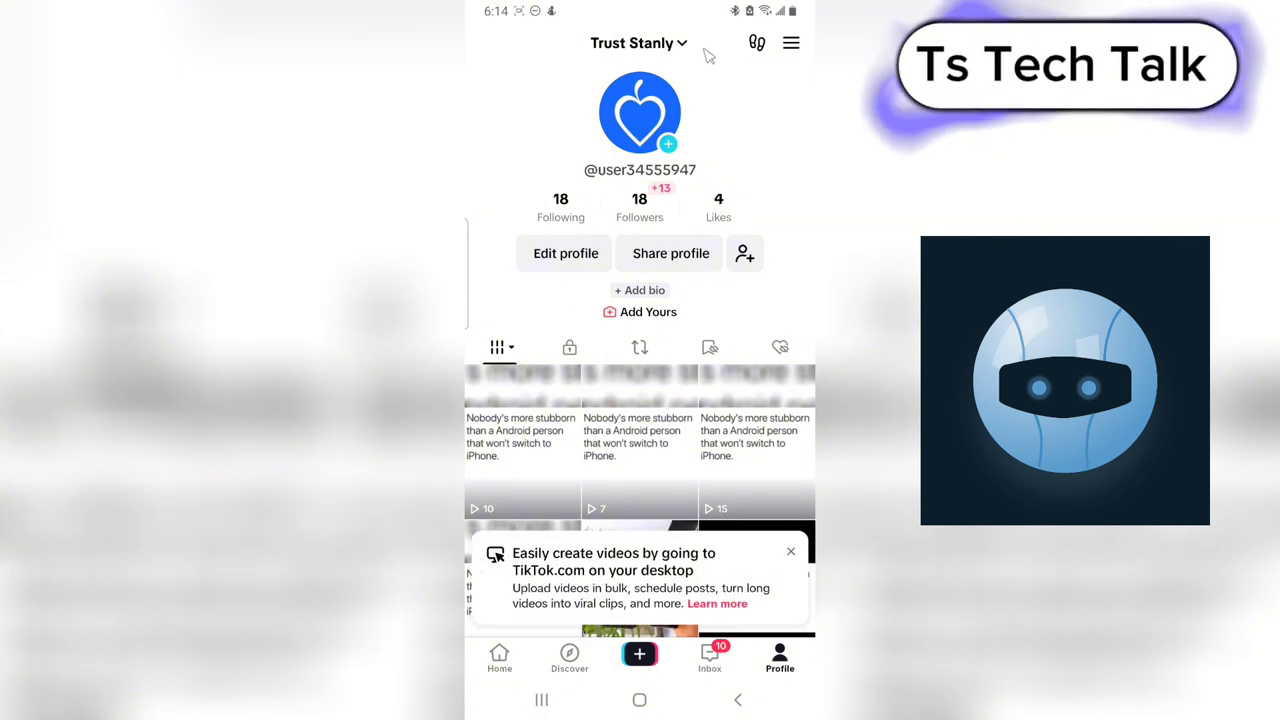
pyautogui.moveTo(712, 104)
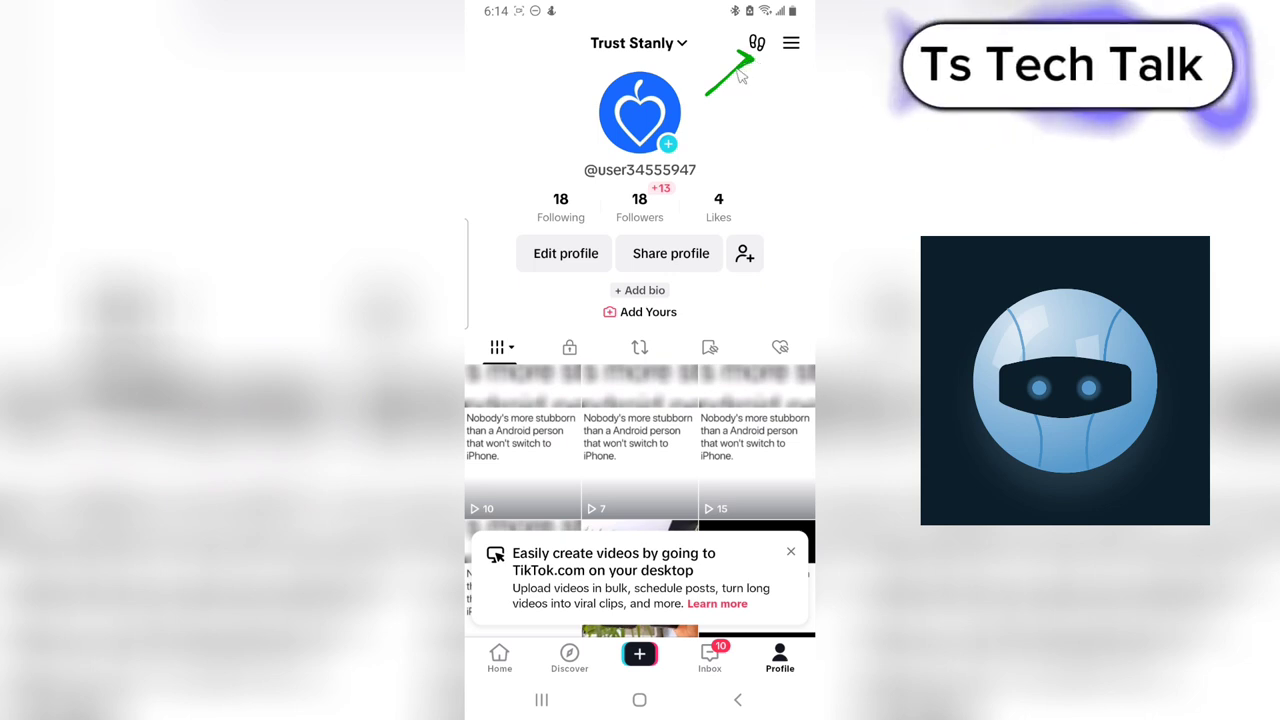
pyautogui.moveTo(768, 56)
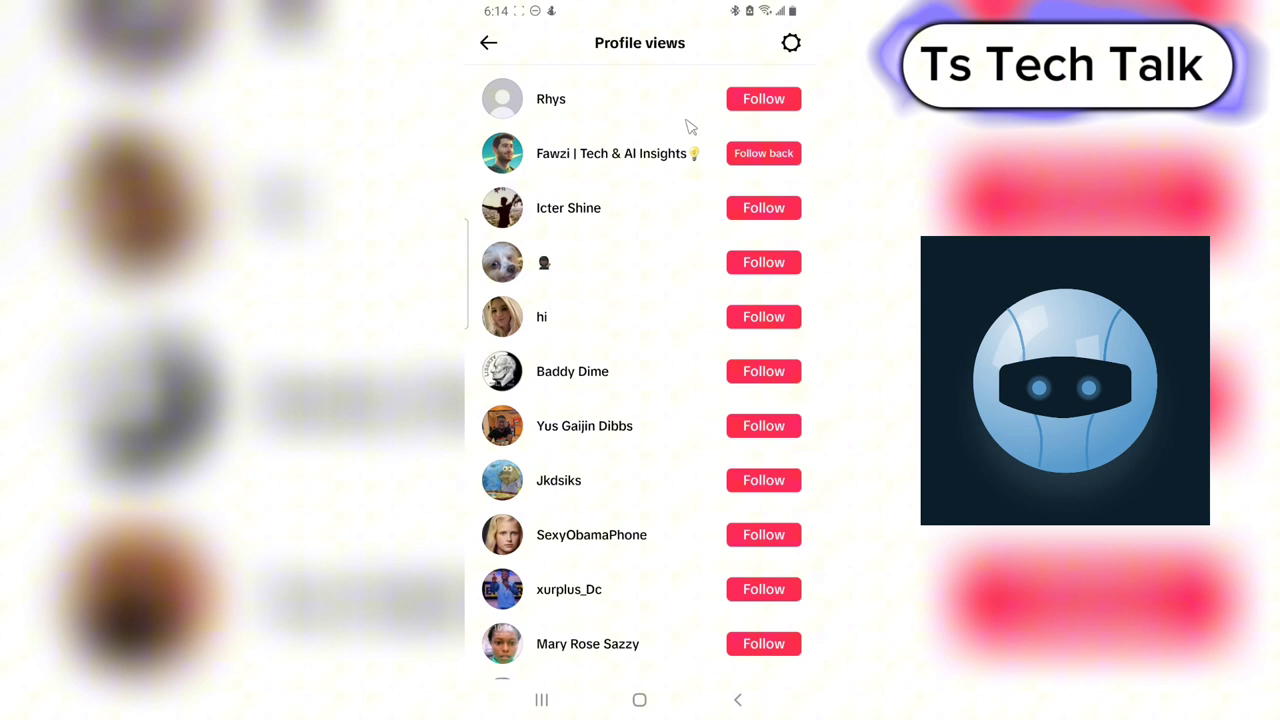
pyautogui.moveTo(676, 258)
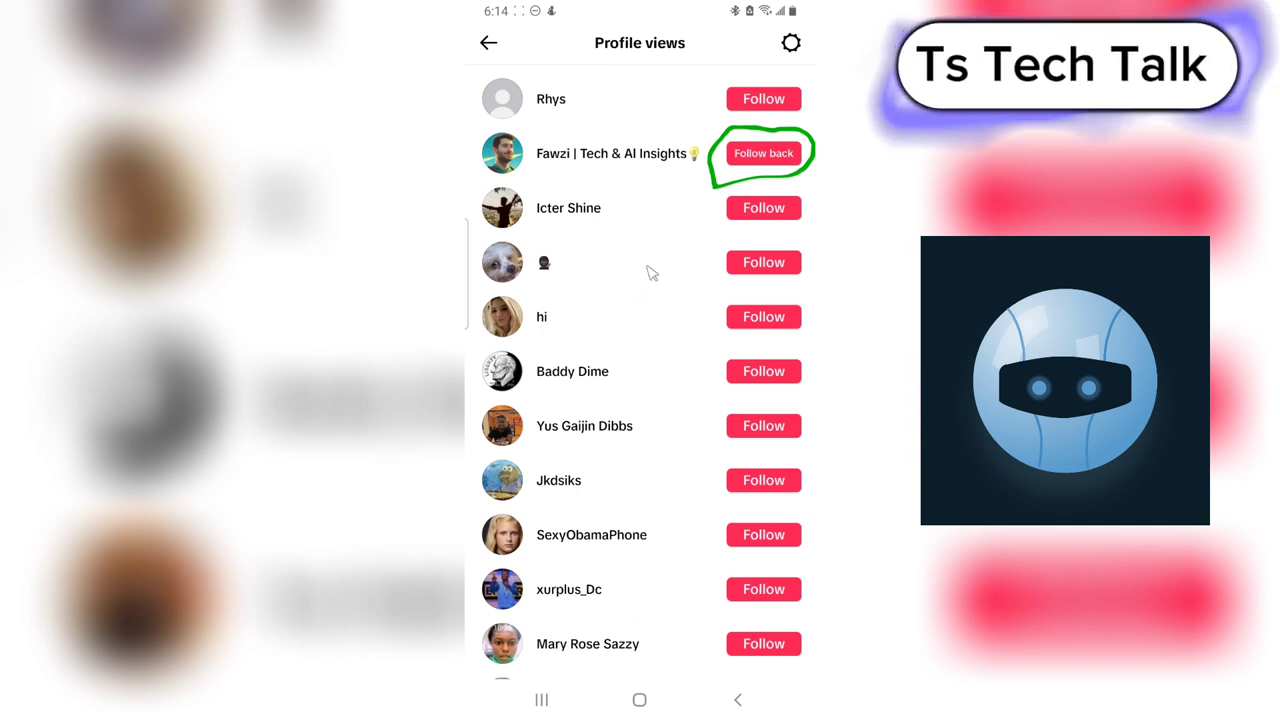
# - Follow back the viewer in Profile views so it shows Nudge, then return to your profile
pyautogui.click(764, 152)
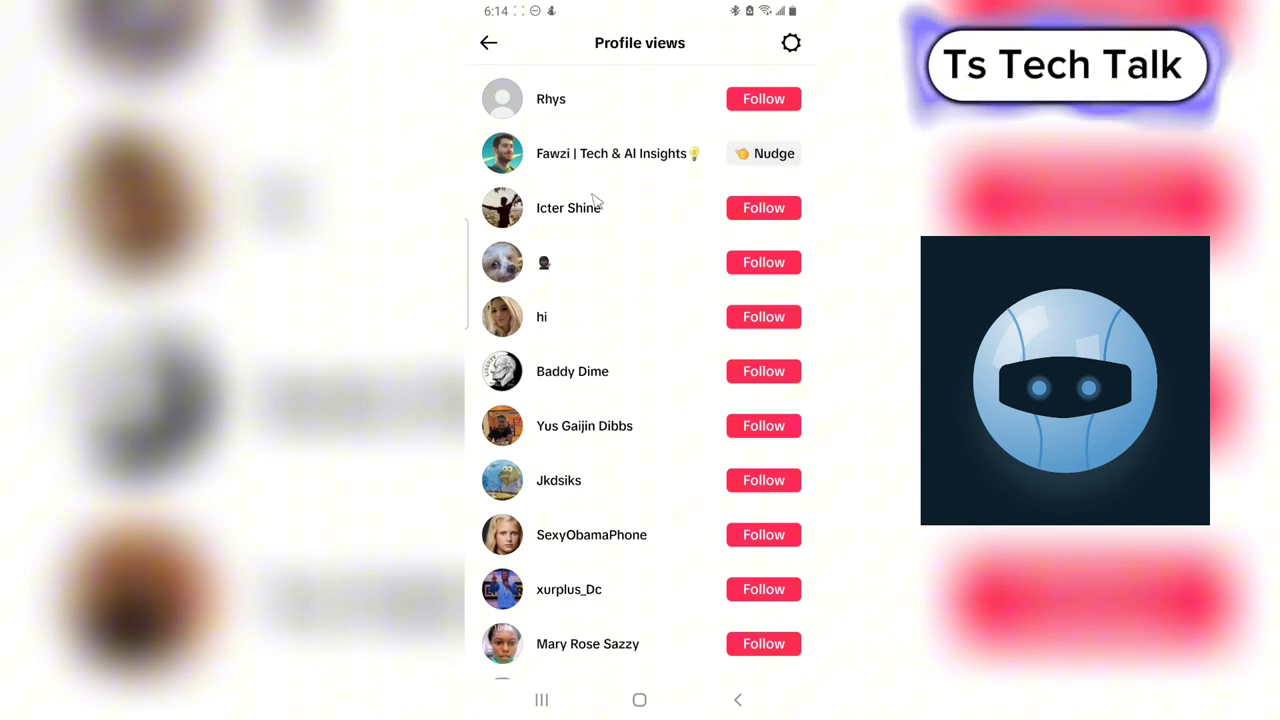
pyautogui.scroll(-3)
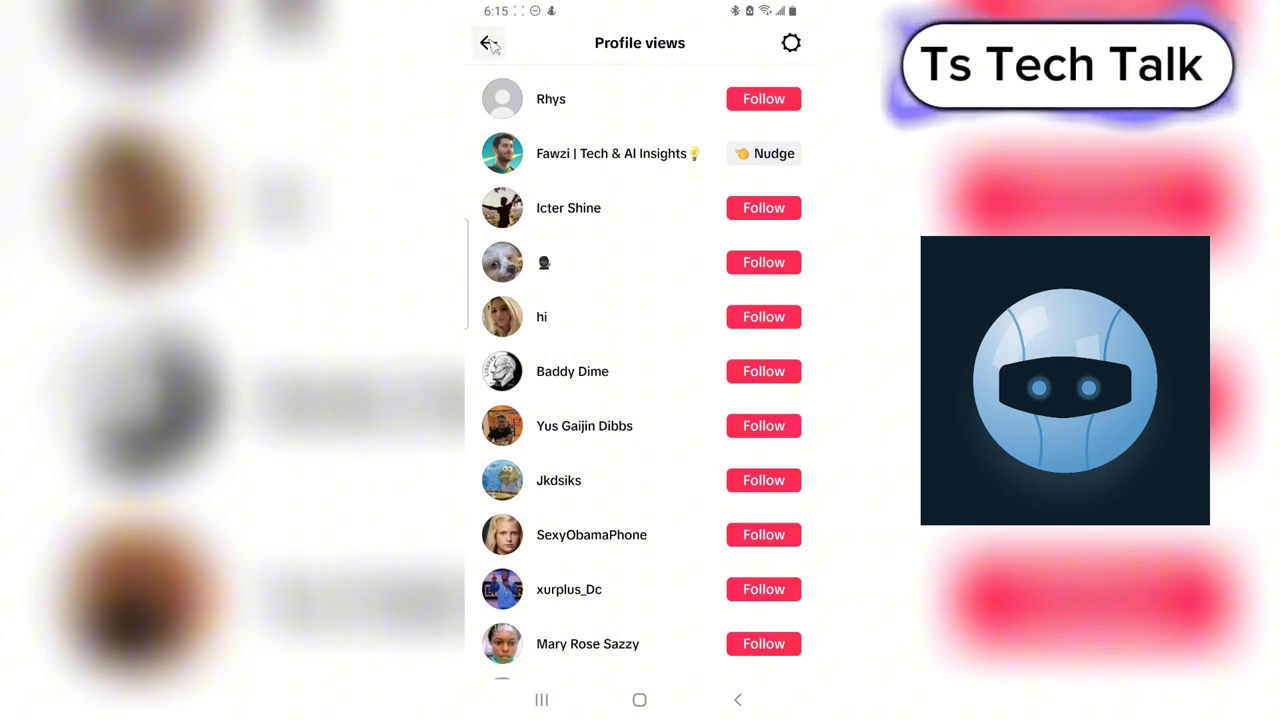
pyautogui.click(488, 42)
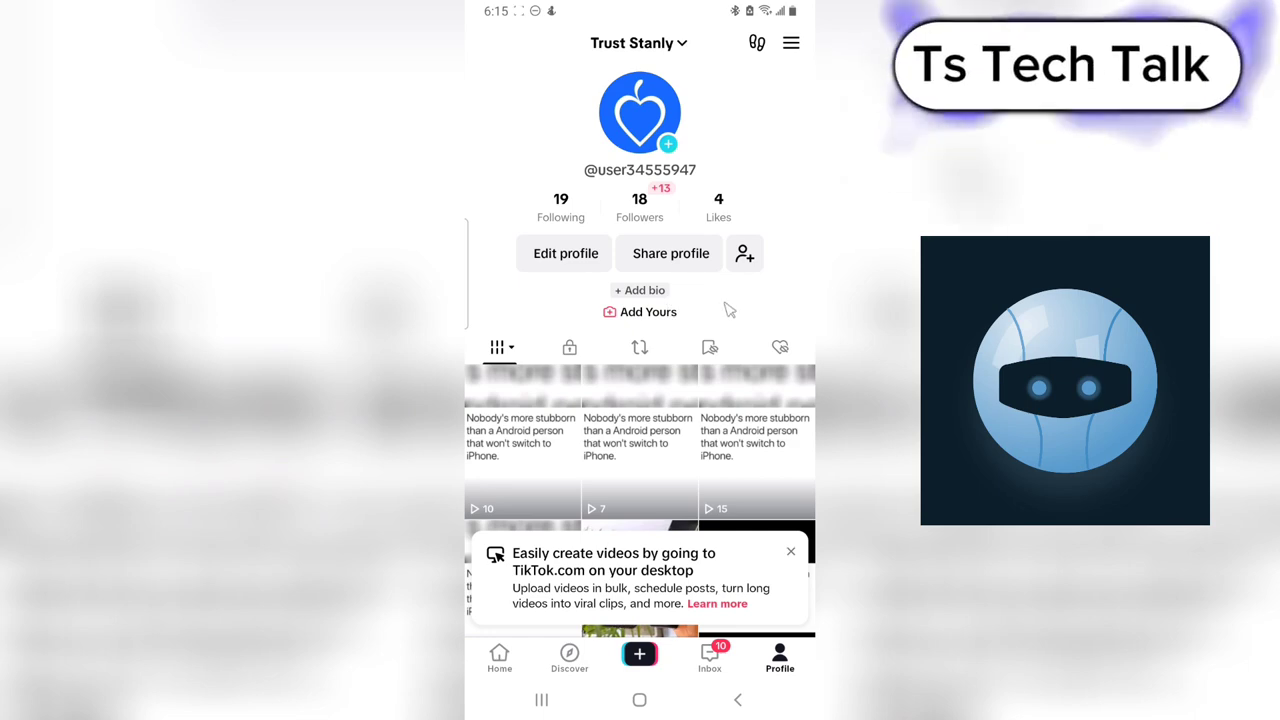